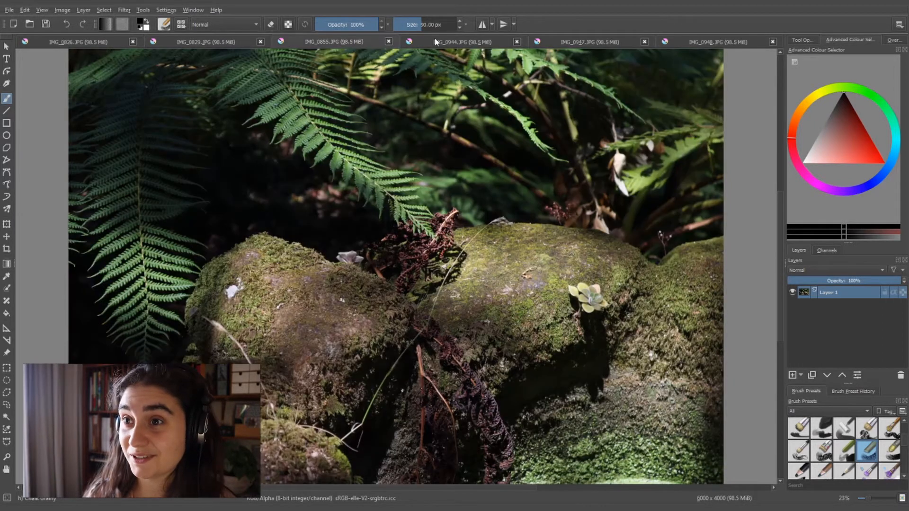
{"action": "mouse_move", "coordinate": [434, 46]}
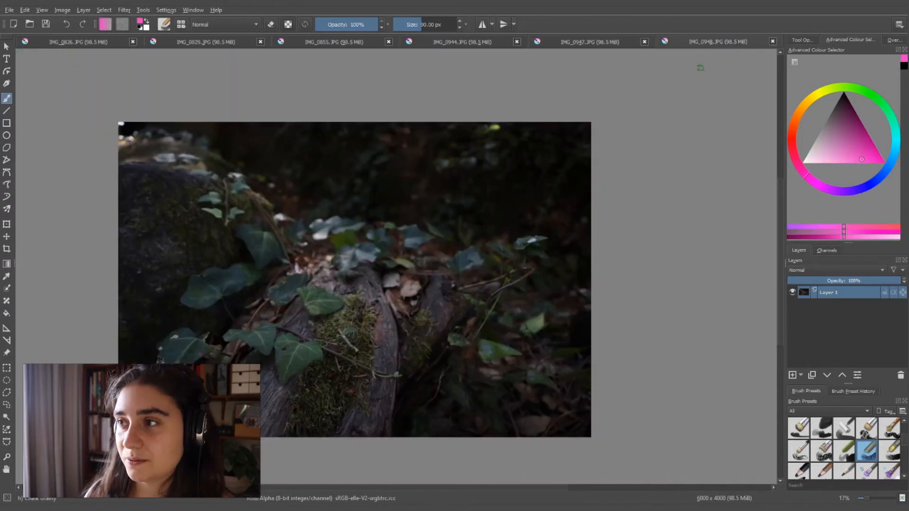
{"action": "mouse_move", "coordinate": [692, 67]}
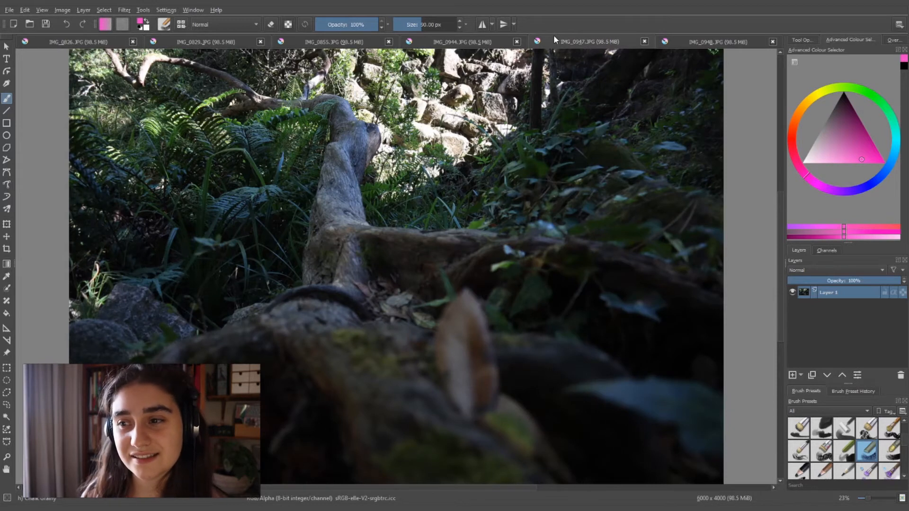
{"action": "mouse_move", "coordinate": [550, 39]}
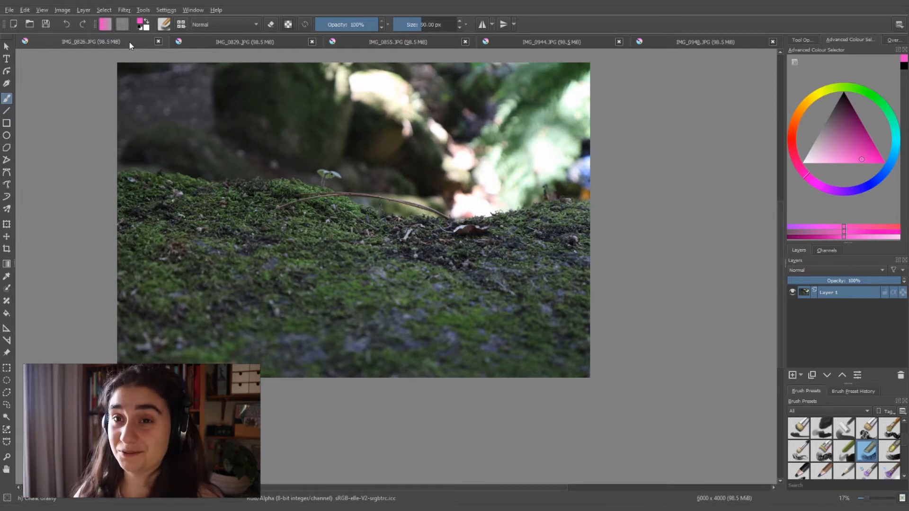
Switch to the IMG_0948.JPG ivy-covered log photo document
{"action": "left_click", "coordinate": [244, 42]}
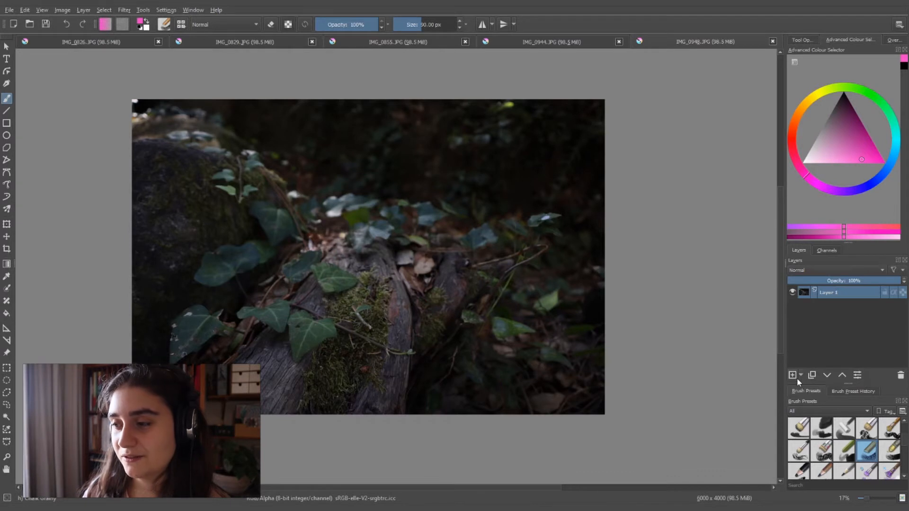
Add a new empty paint layer above the ivy photo's original layer
{"action": "left_click", "coordinate": [792, 374]}
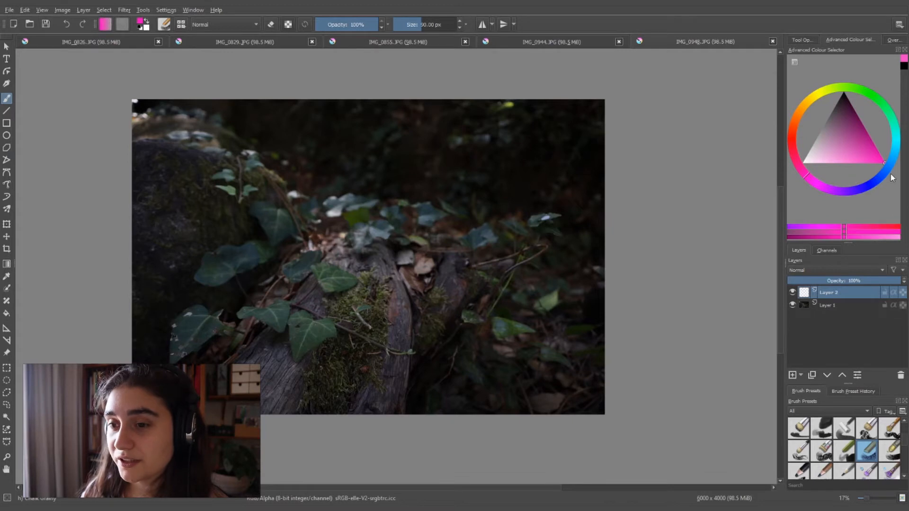
{"action": "left_click", "coordinate": [834, 270]}
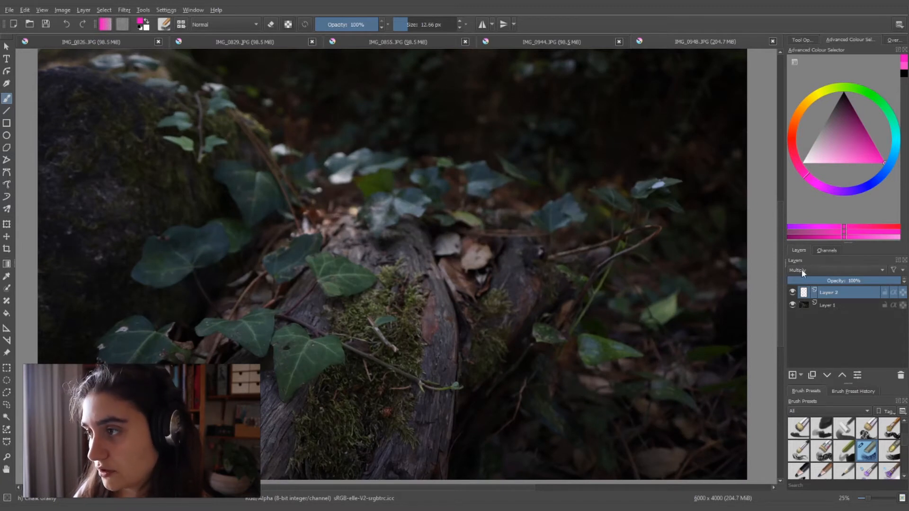
Set Layer 2's blending mode to Multiply for the pink sketch
{"action": "left_click", "coordinate": [833, 163]}
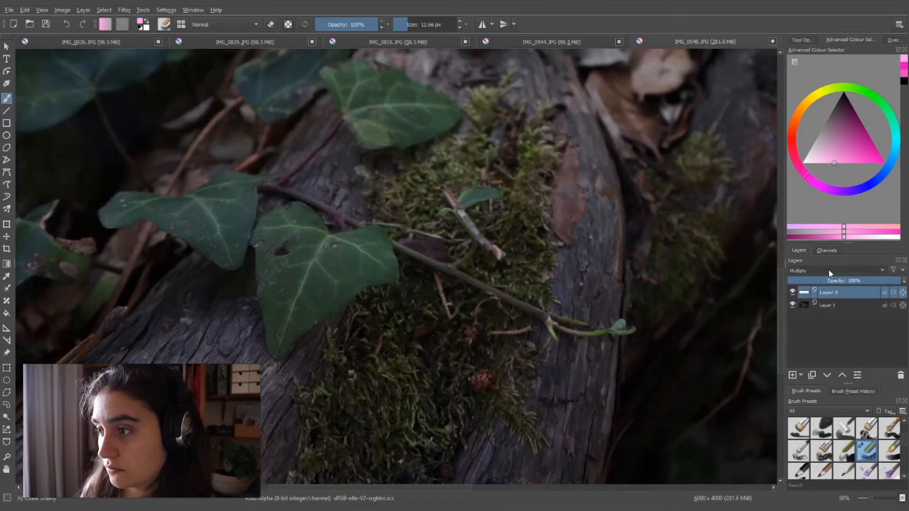
{"action": "mouse_move", "coordinate": [816, 358]}
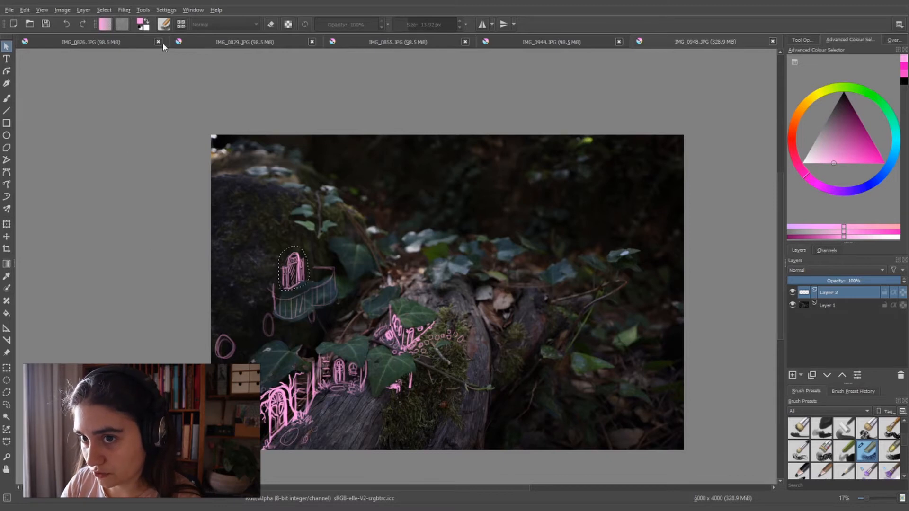
Close the IMG_0944 moss photo and other unneeded reference documents
{"action": "left_click", "coordinate": [158, 41]}
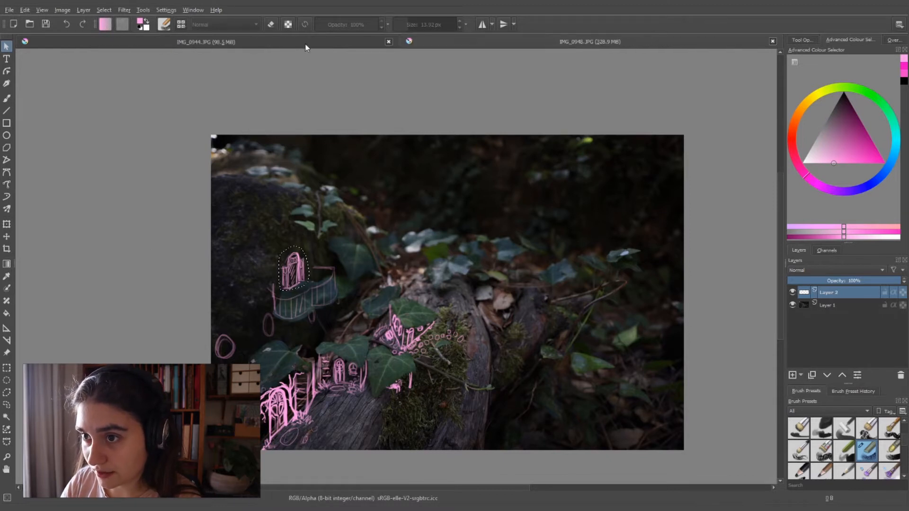
{"action": "left_click", "coordinate": [409, 41]}
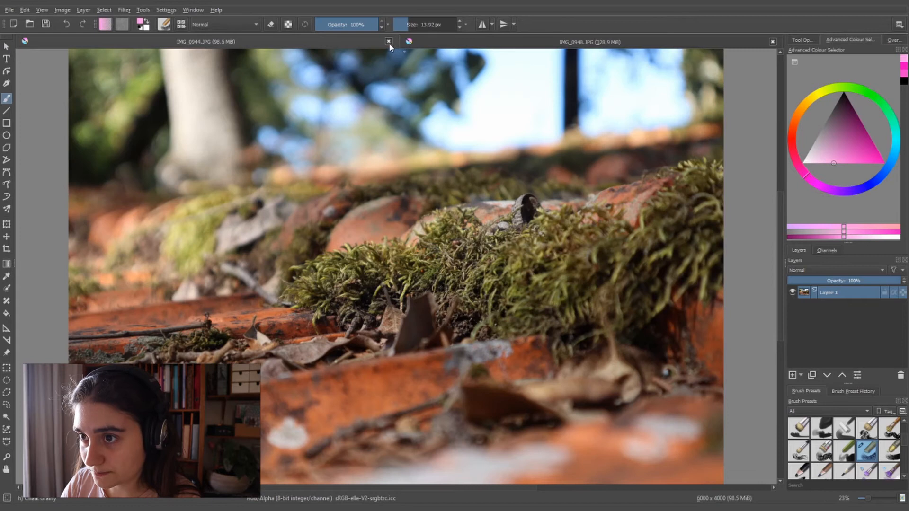
{"action": "left_click", "coordinate": [388, 42]}
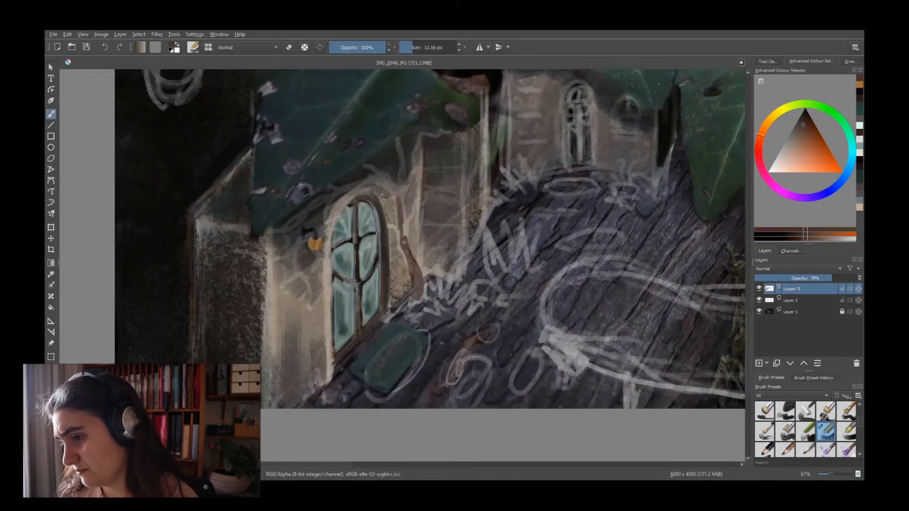
Hide the Layer 2 sketch layer in the Layers docker
{"action": "left_click", "coordinate": [758, 300]}
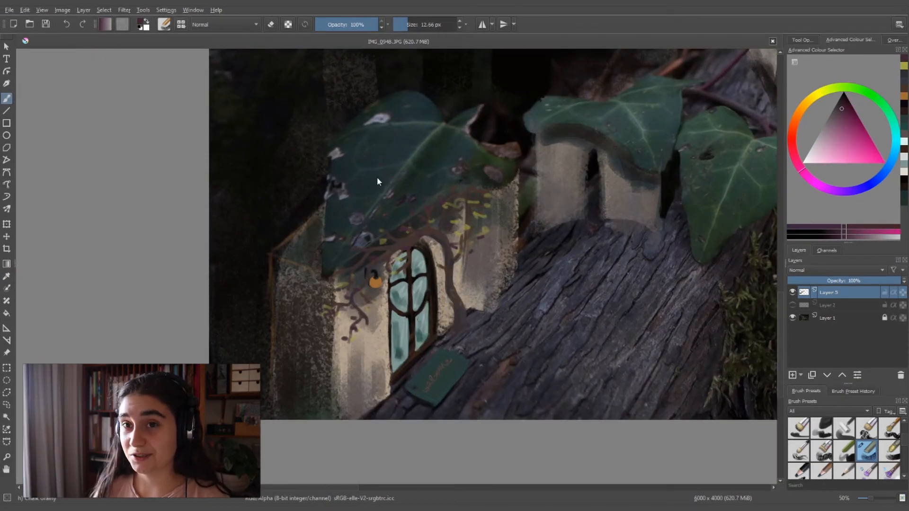
{"action": "mouse_move", "coordinate": [376, 131]}
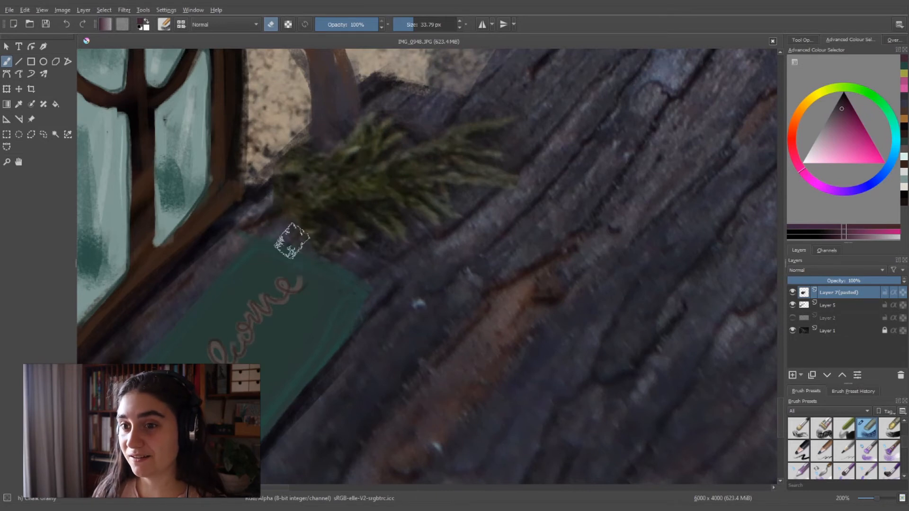
Select Layer 5 for painting the rock's oval windows, door and balcony
{"action": "left_click", "coordinate": [829, 304]}
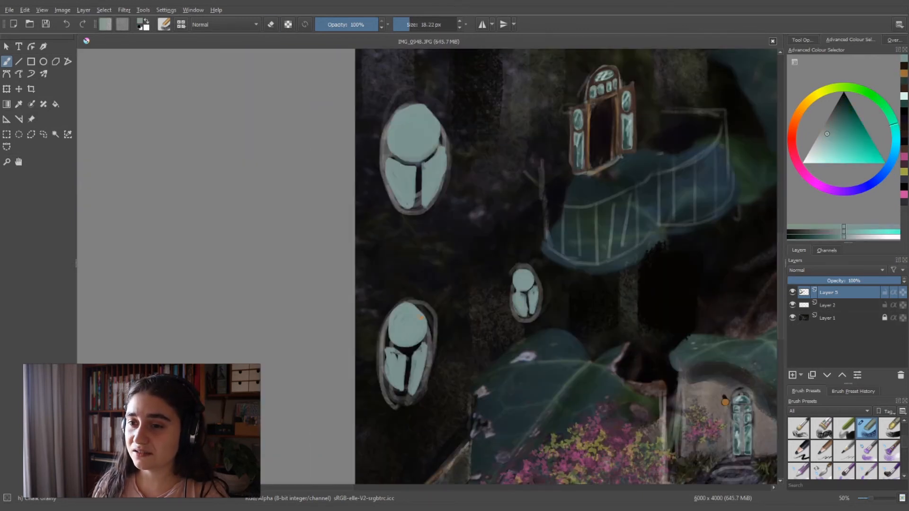
Adjust the layer in the Layers docker while adding black balcony railings
{"action": "left_click", "coordinate": [793, 305]}
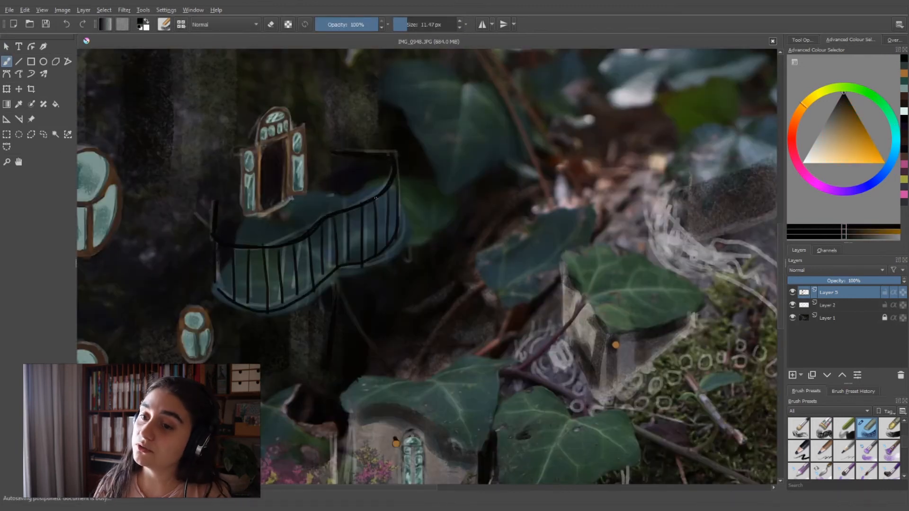
{"action": "left_click", "coordinate": [792, 305]}
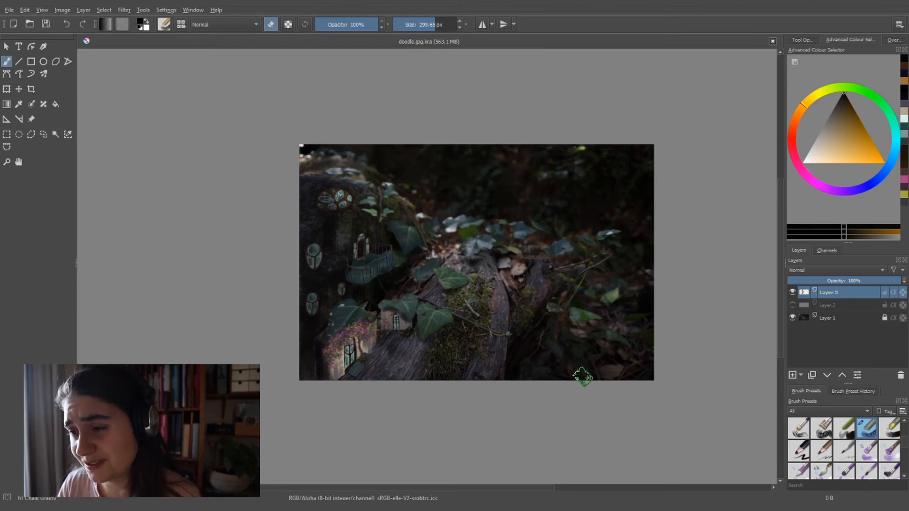
Select the layer and pick a purple colour for the tiny legs
{"action": "left_click", "coordinate": [828, 305]}
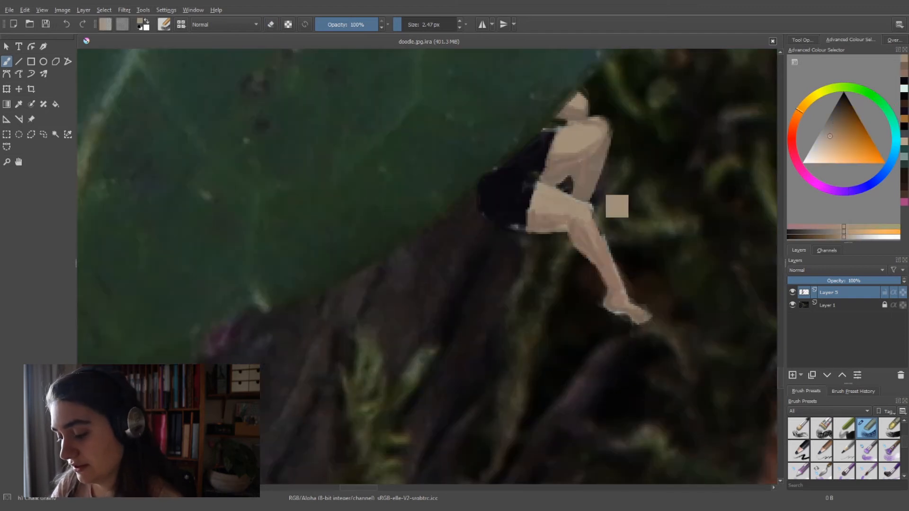
{"action": "left_click", "coordinate": [844, 94]}
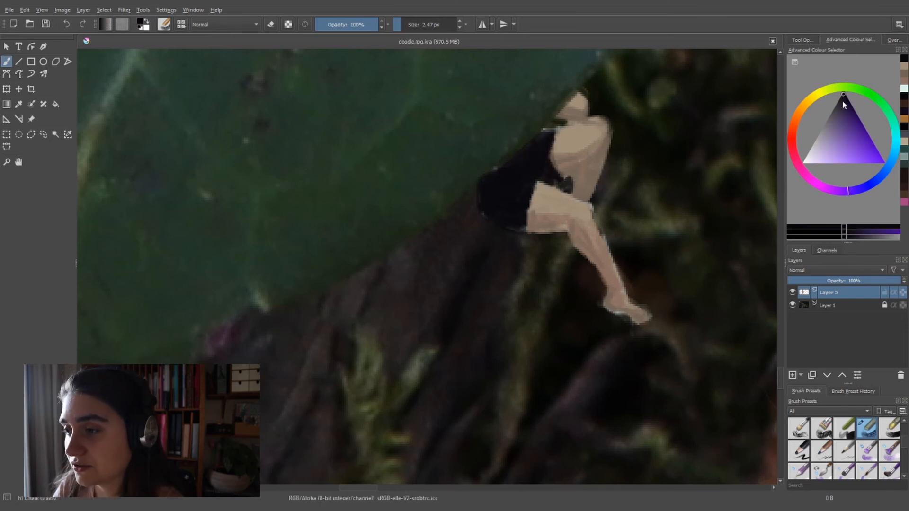